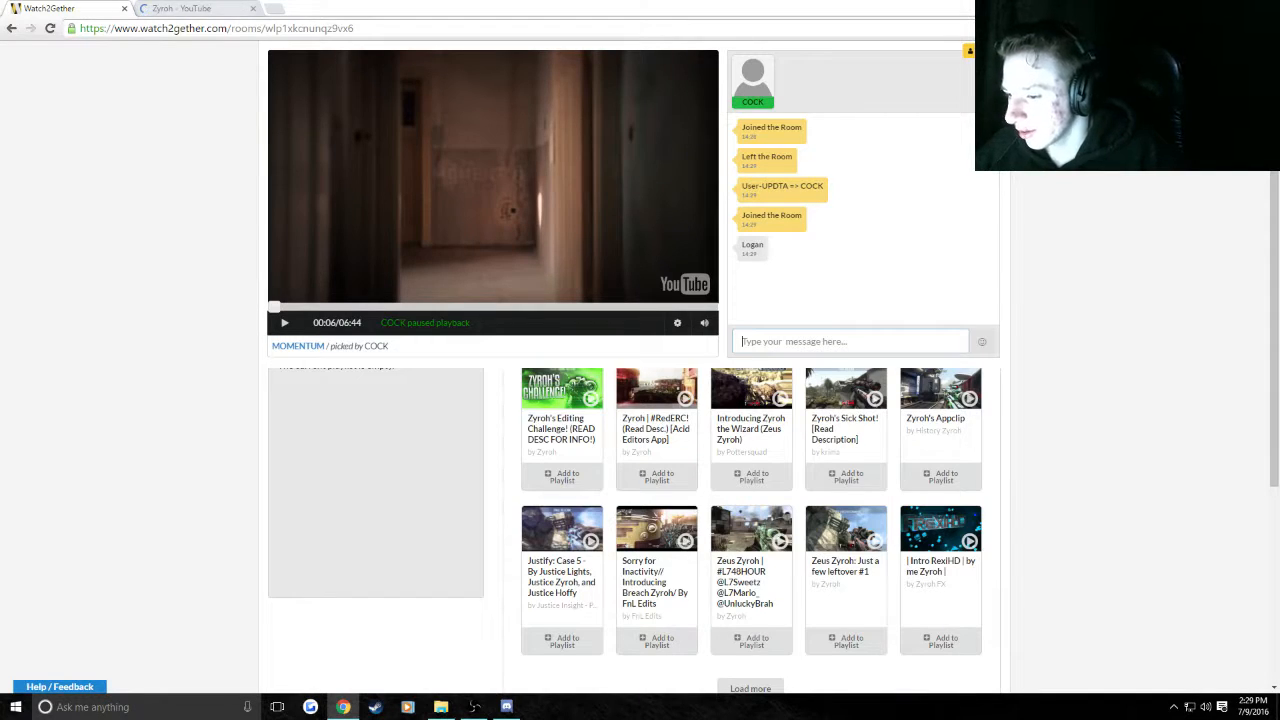
Step: Find MY FIRST NAC ON BO3! (Private Match) in Zyroh's Videos list and bring its URL into the Watch2Gether tab
left_click(180, 8)
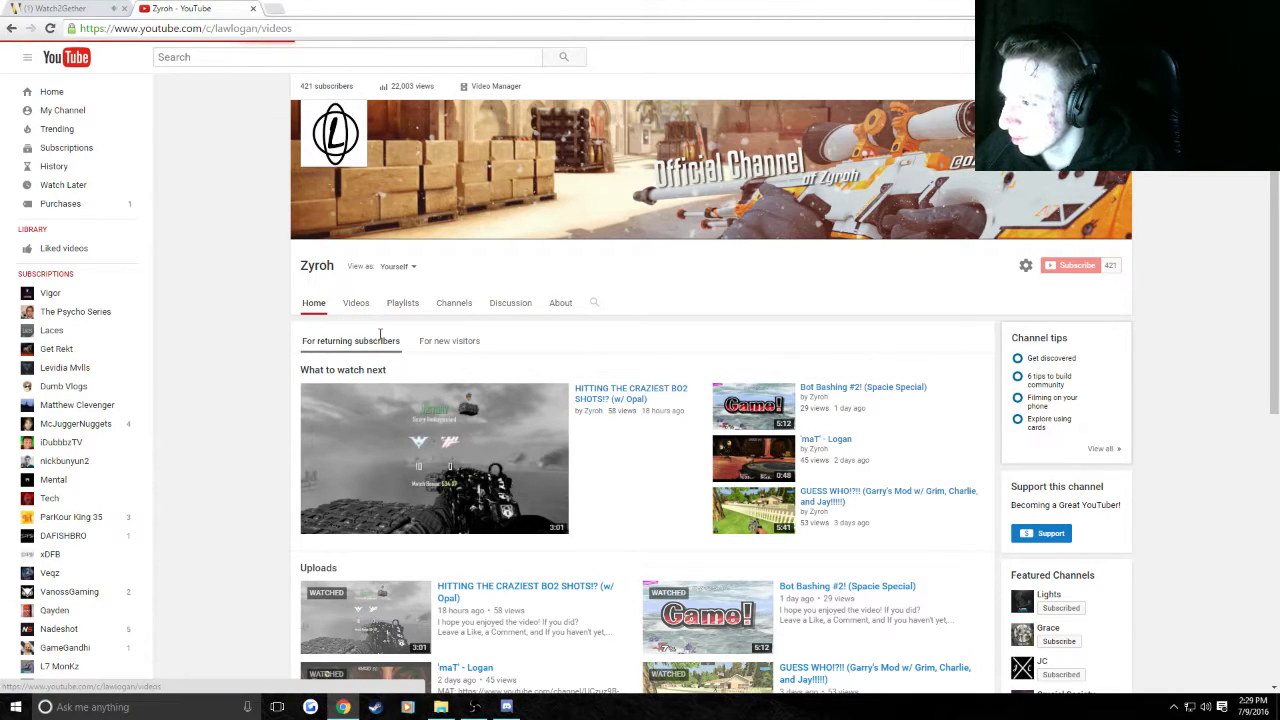
left_click(356, 302)
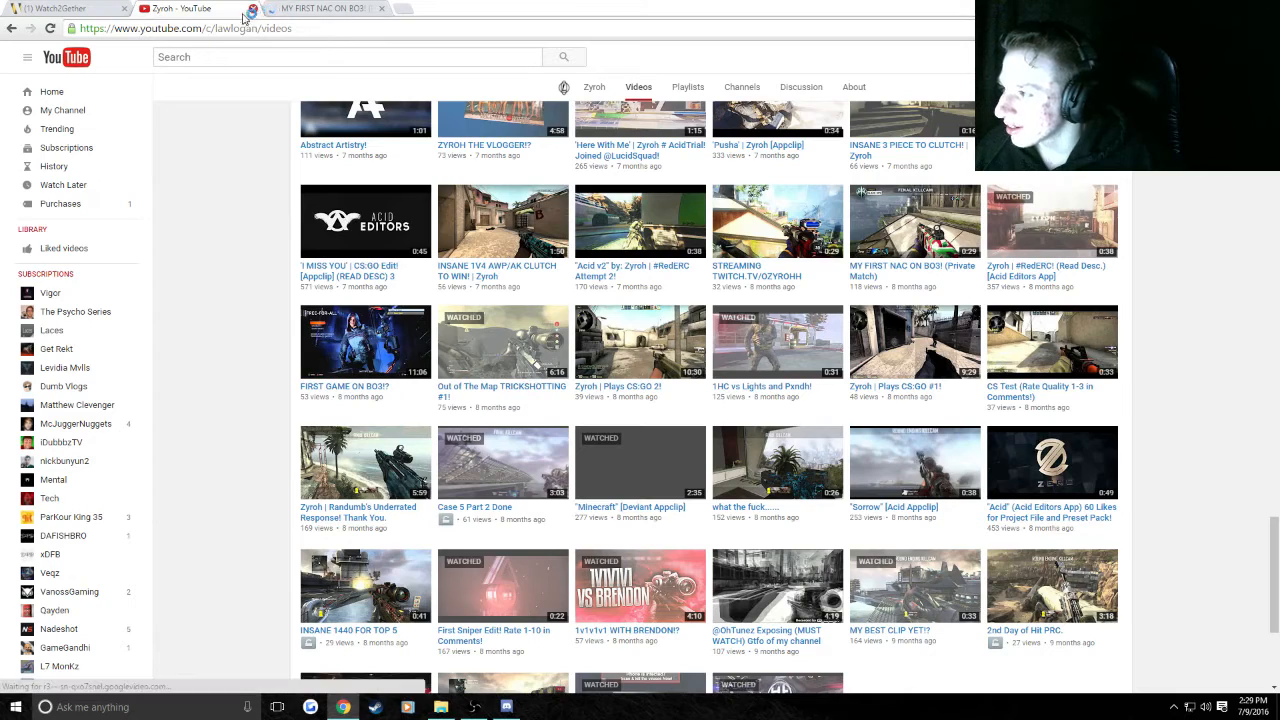
left_click(914, 220)
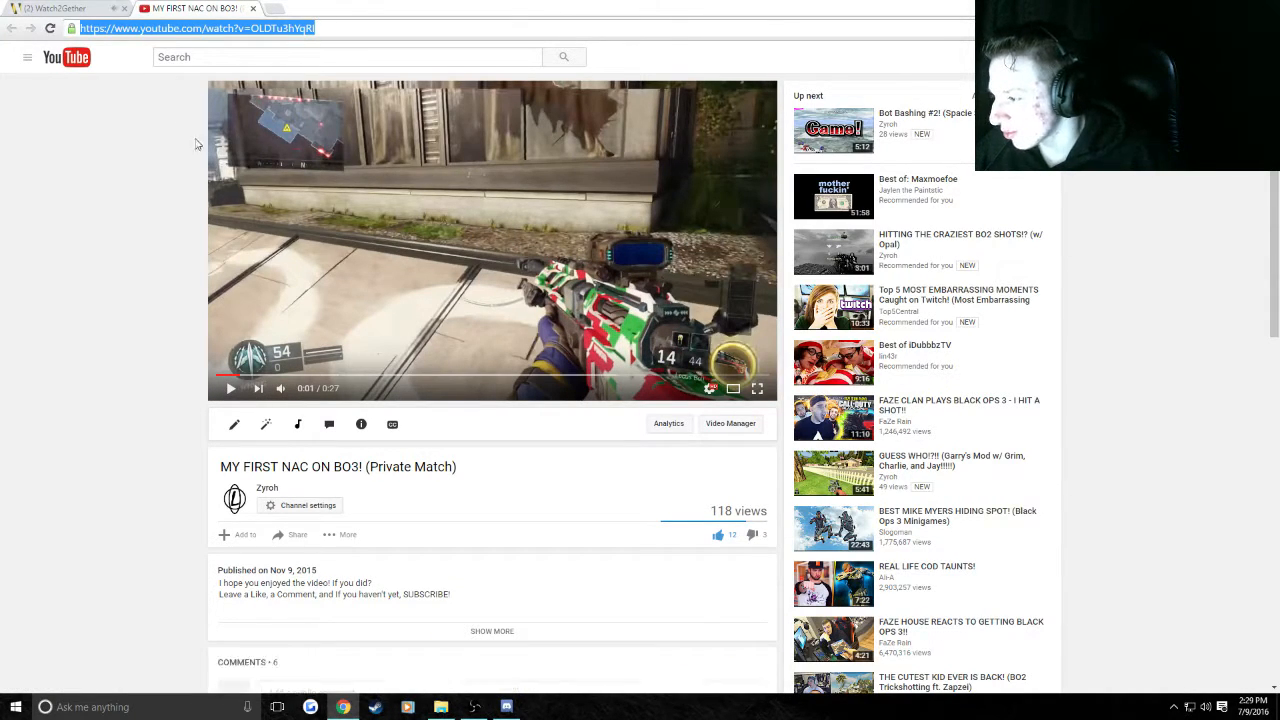
left_click(56, 8)
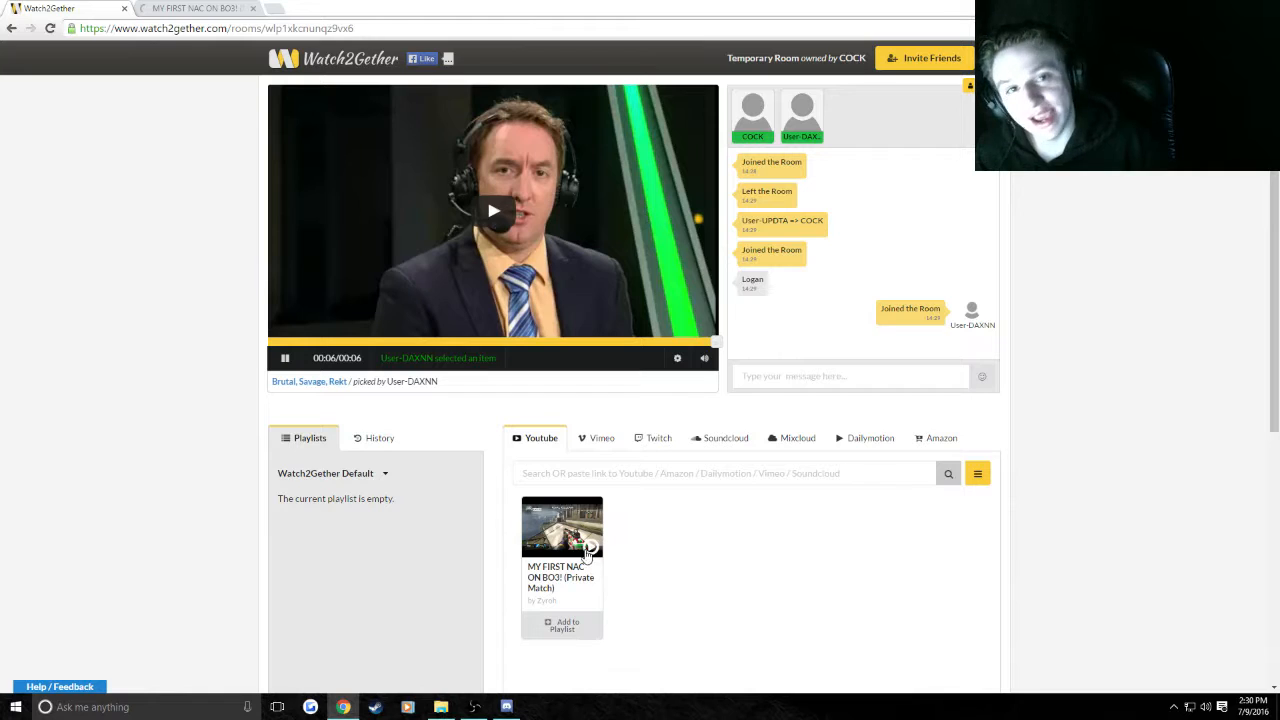
left_click(590, 546)
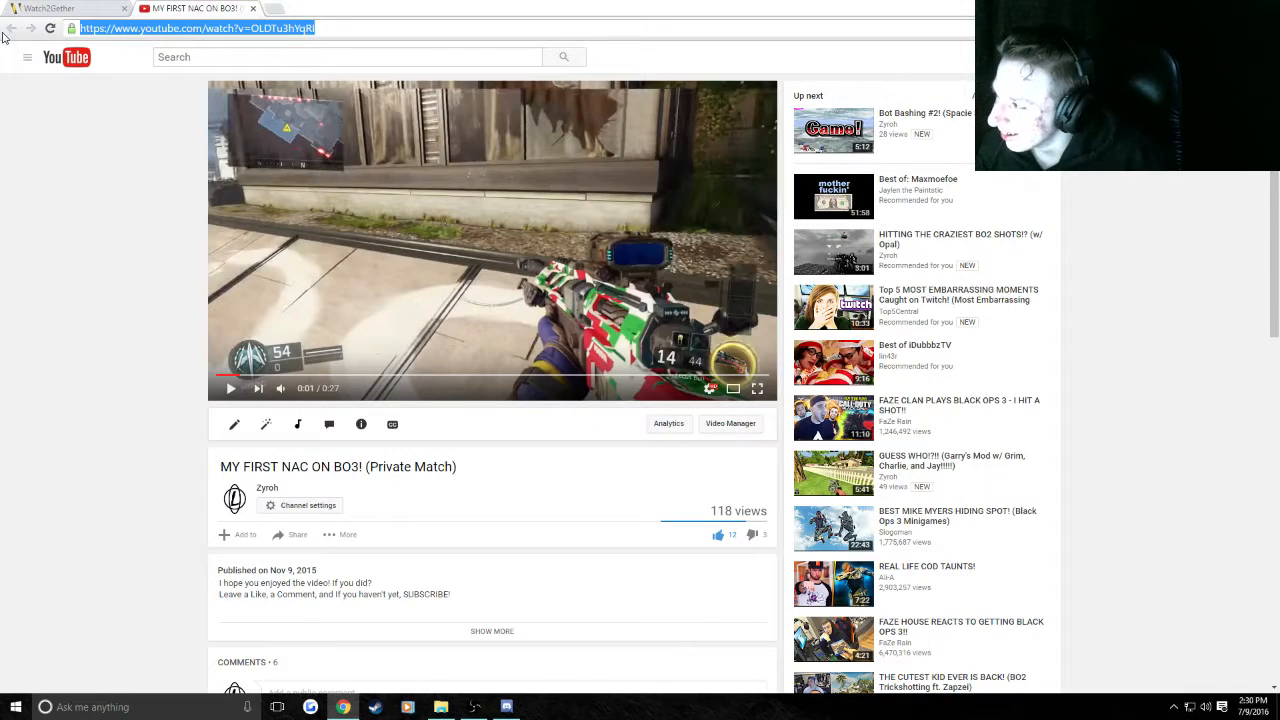
left_click(50, 8)
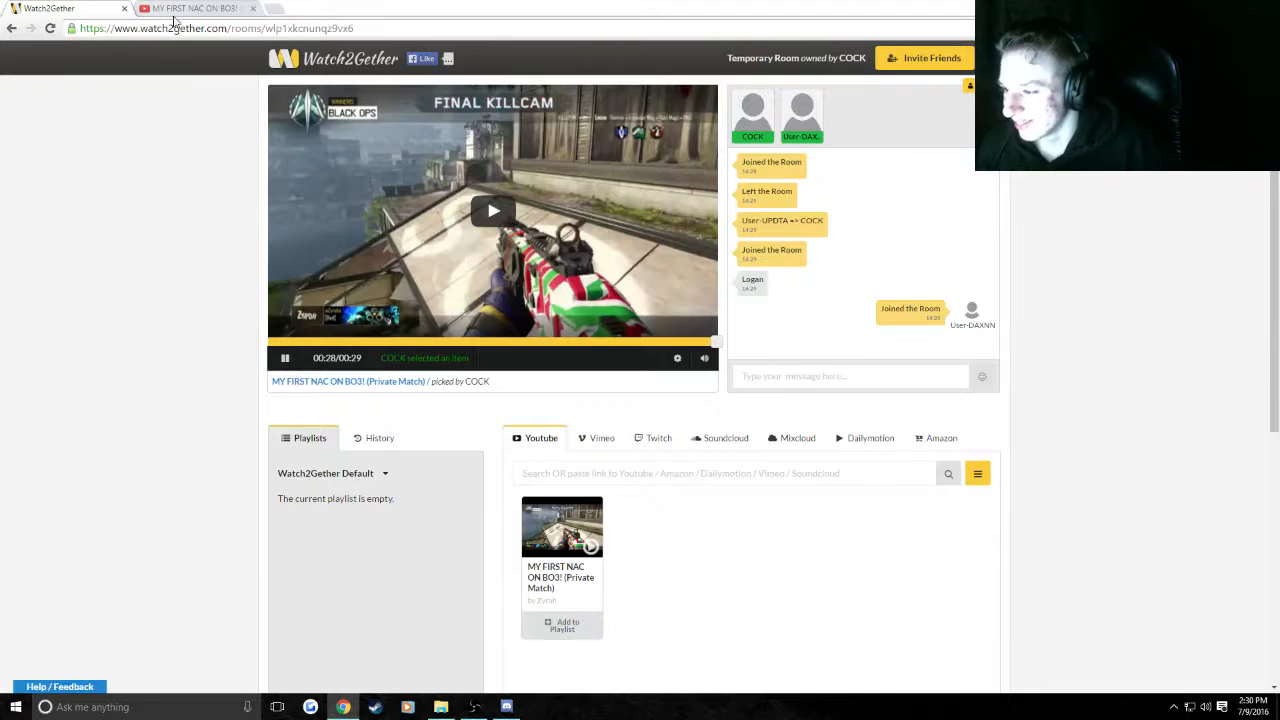
left_click(196, 8)
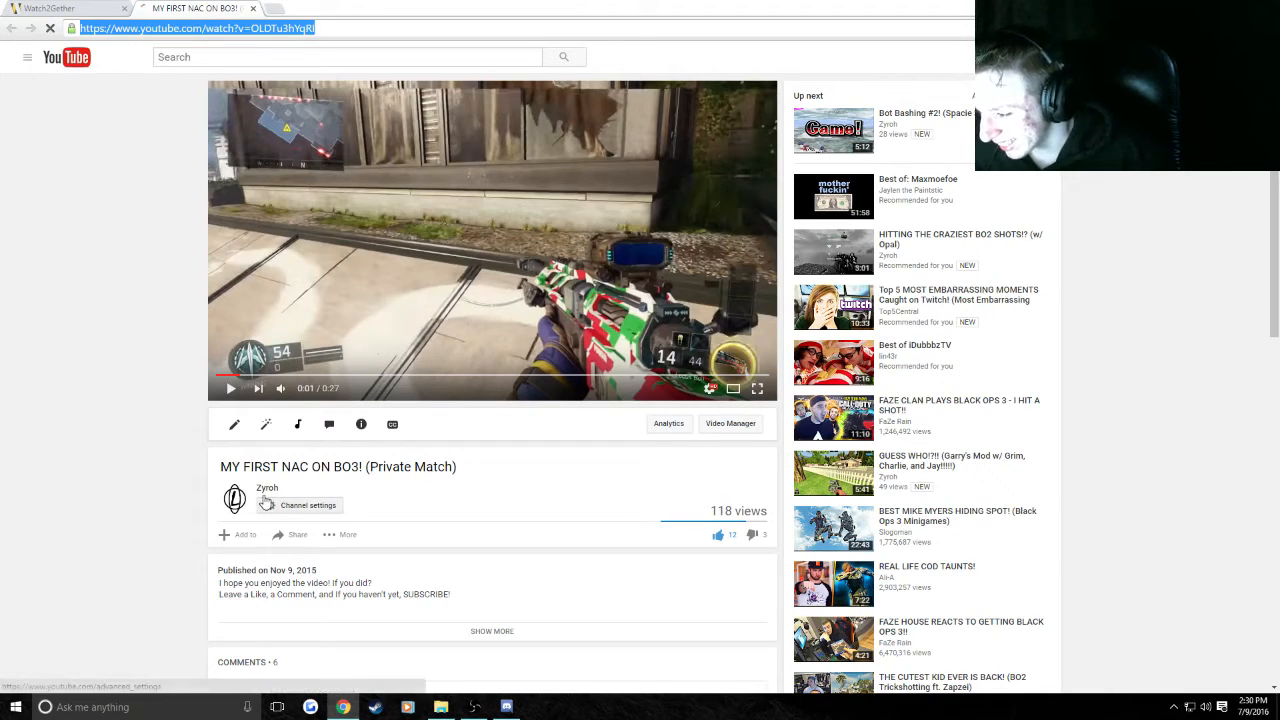
left_click(268, 488)
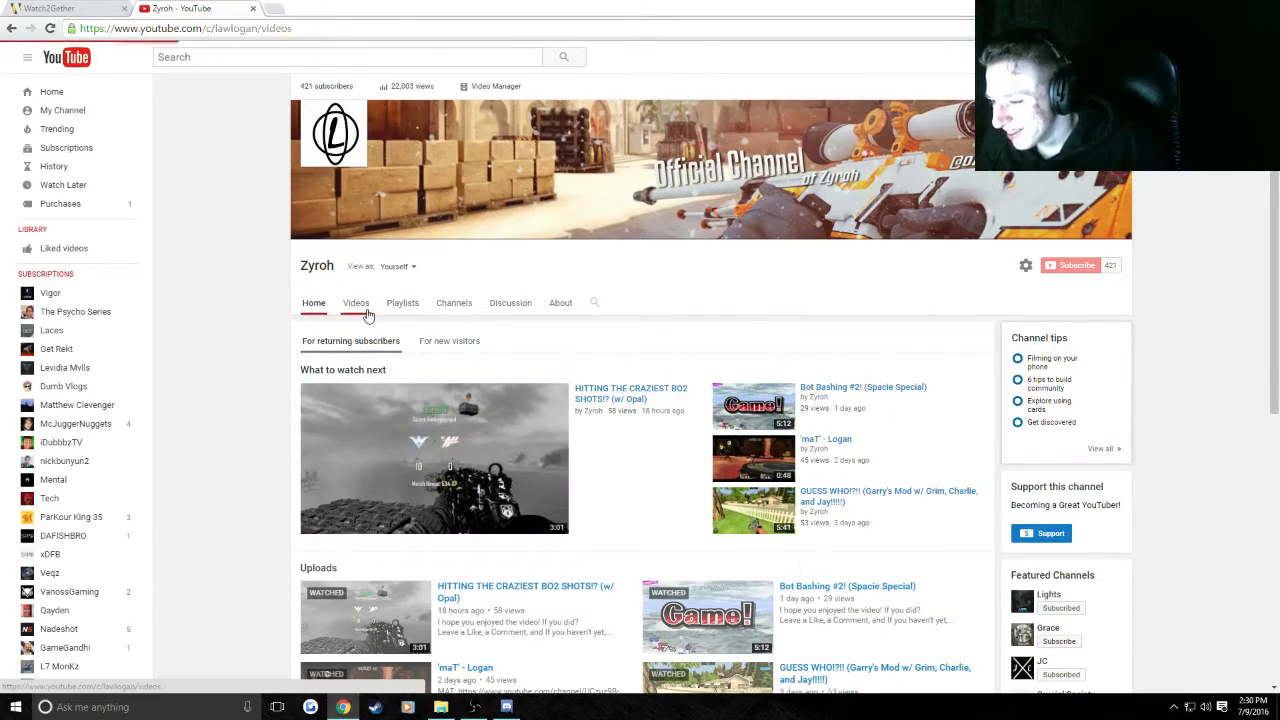
Step: Scroll down Zyroh's uploads and start the H1Z1 - YEEEEEH! video
scroll("down", 3)
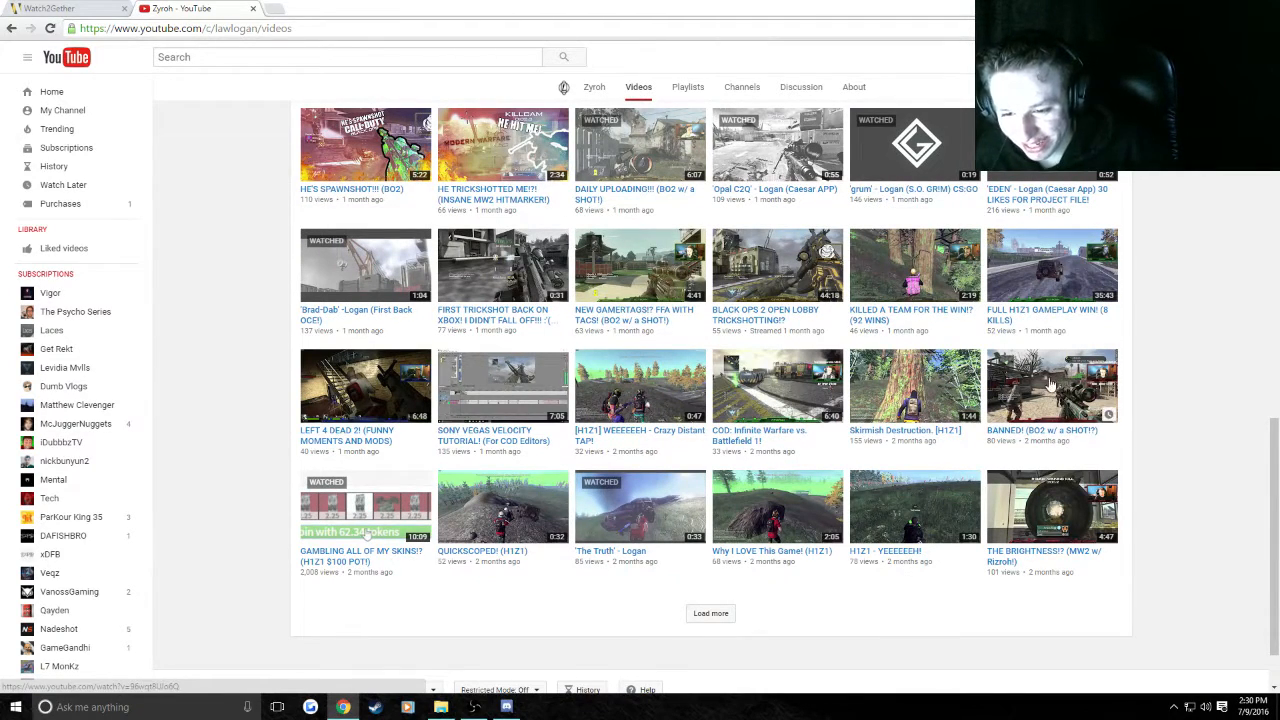
scroll("down", 3)
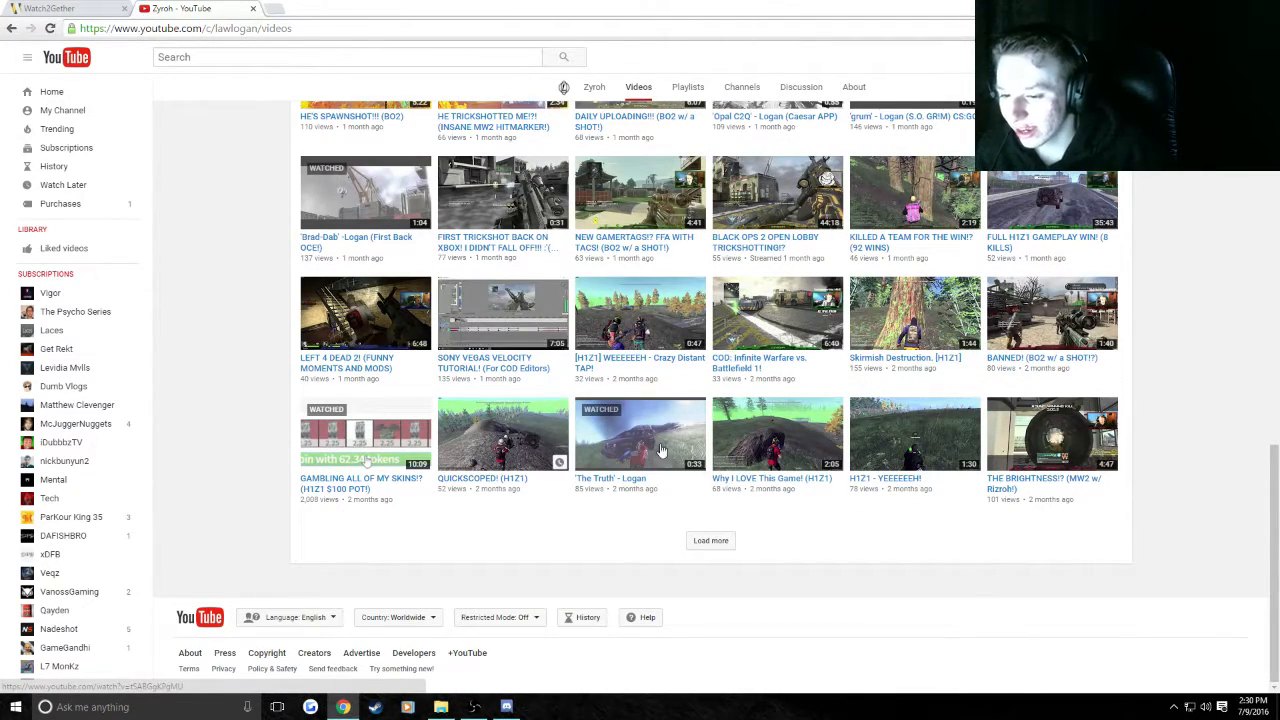
left_click(916, 432)
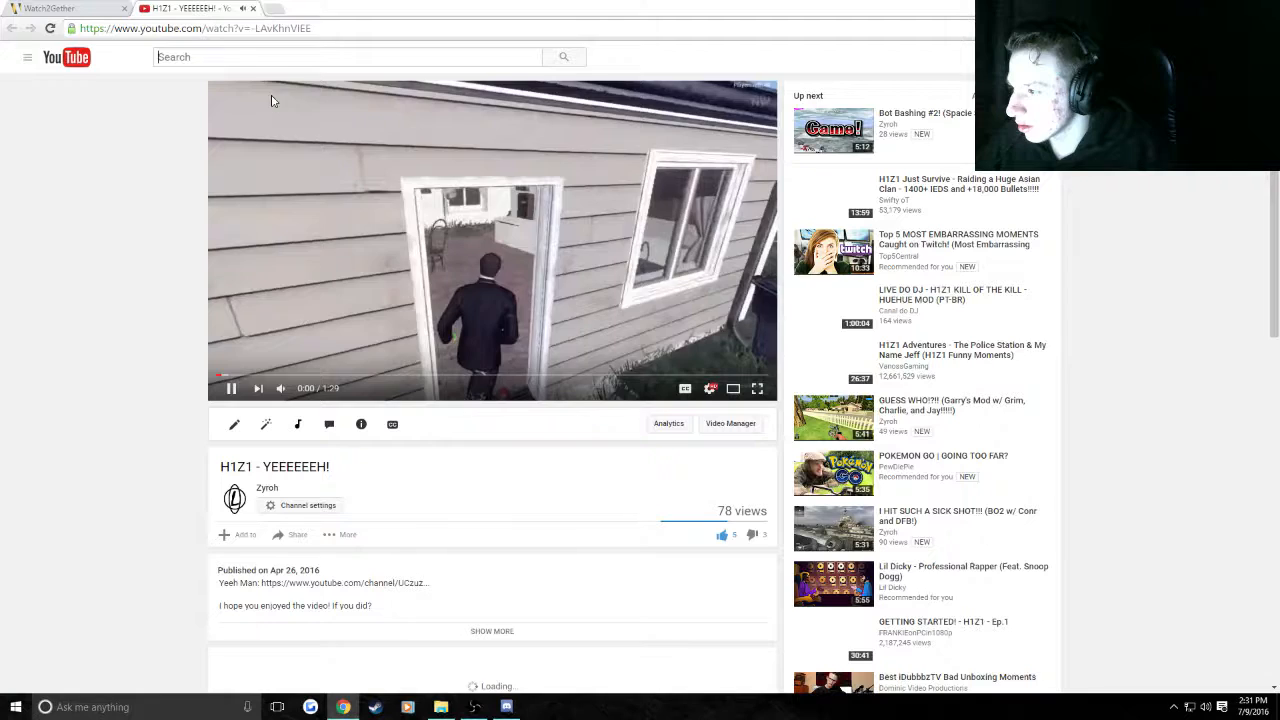
Step: Go back from the H1Z1 video to Zyroh's uploads list
left_click(64, 8)
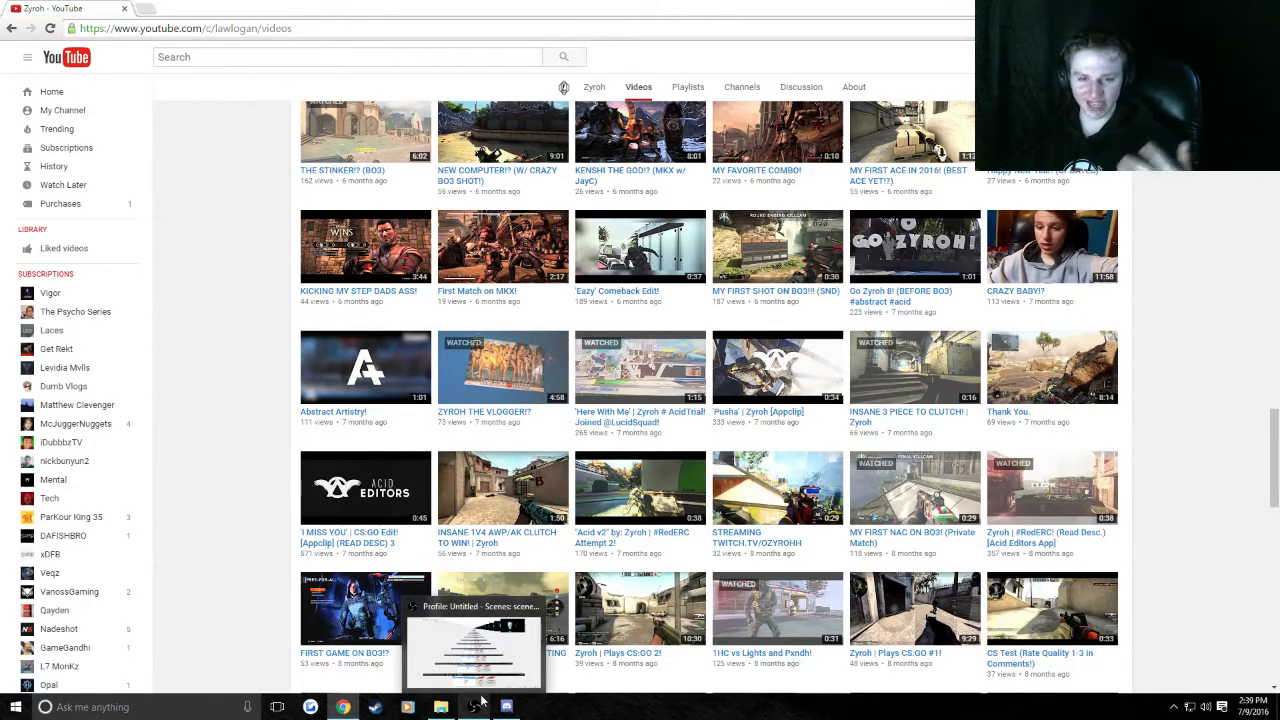
mouse_move(600, 4)
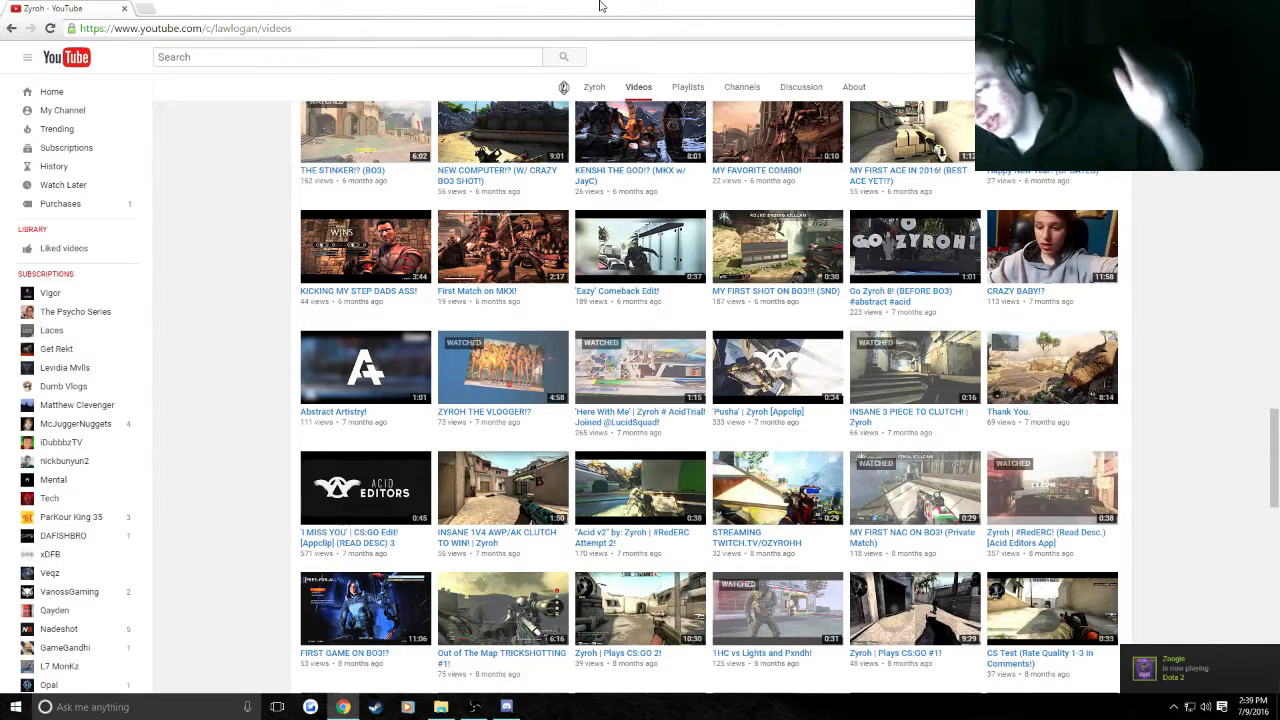